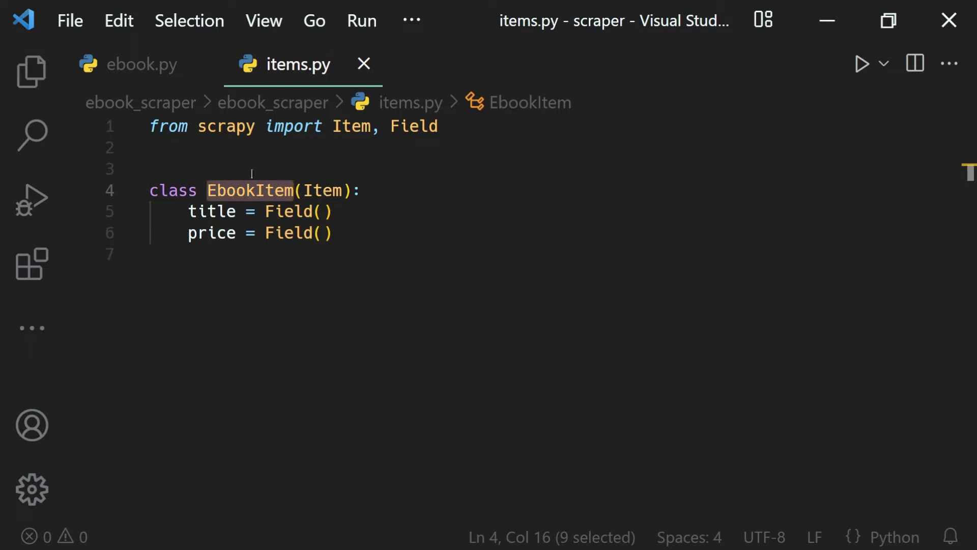
Step: Switch to ebook.py and inspect the package's __init__.py in the project tree
left_click(142, 64)
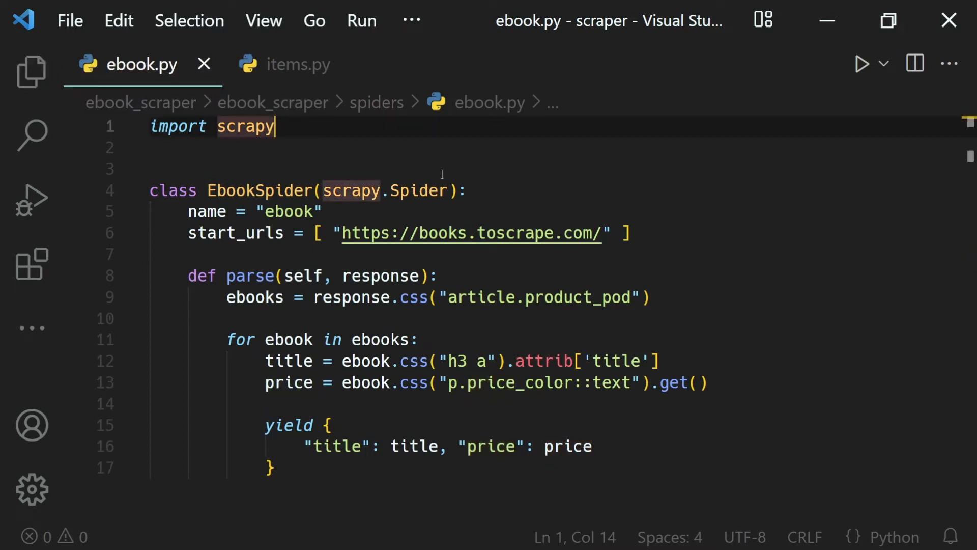
left_click(31, 72)
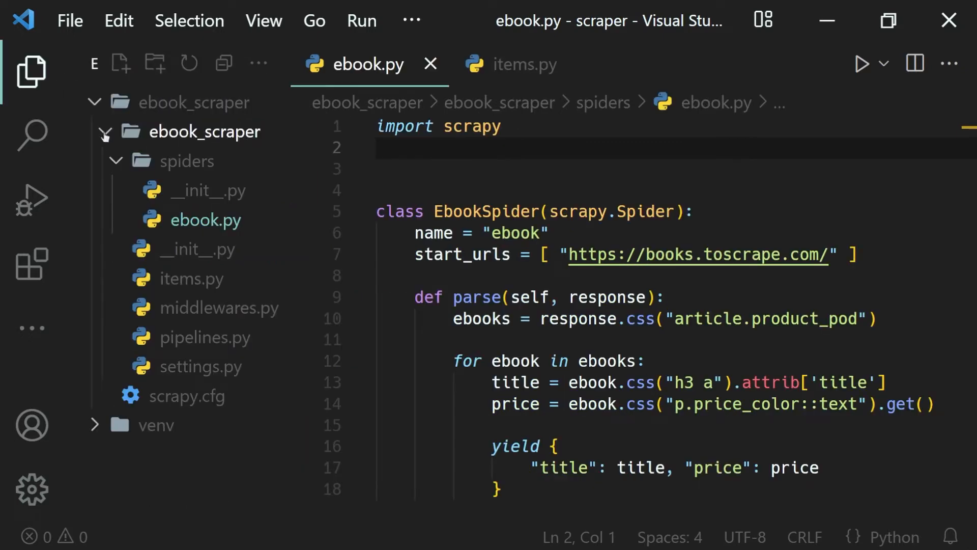
left_click(199, 249)
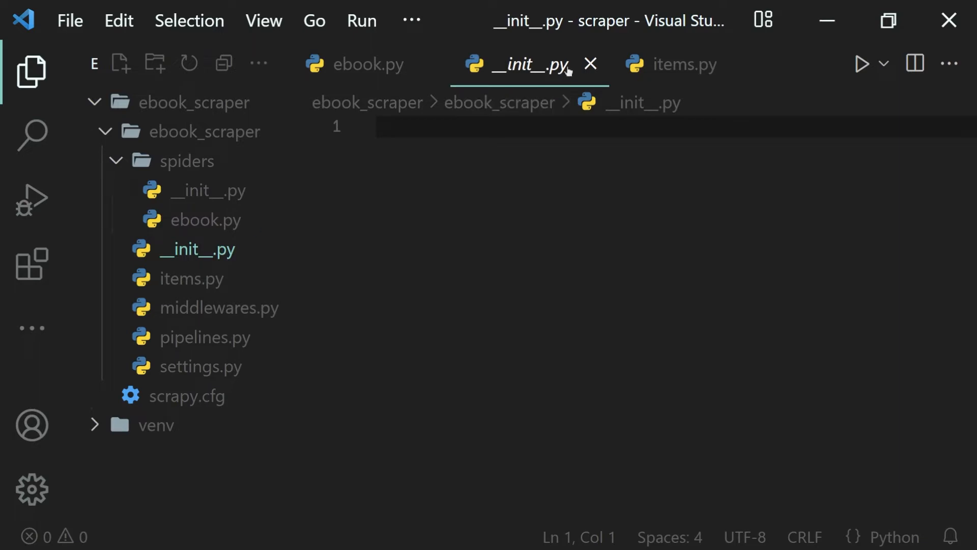
Step: Start the import line 'from ebook_scraper.items' in ebook.py and view items.py for reference
left_click(368, 64)
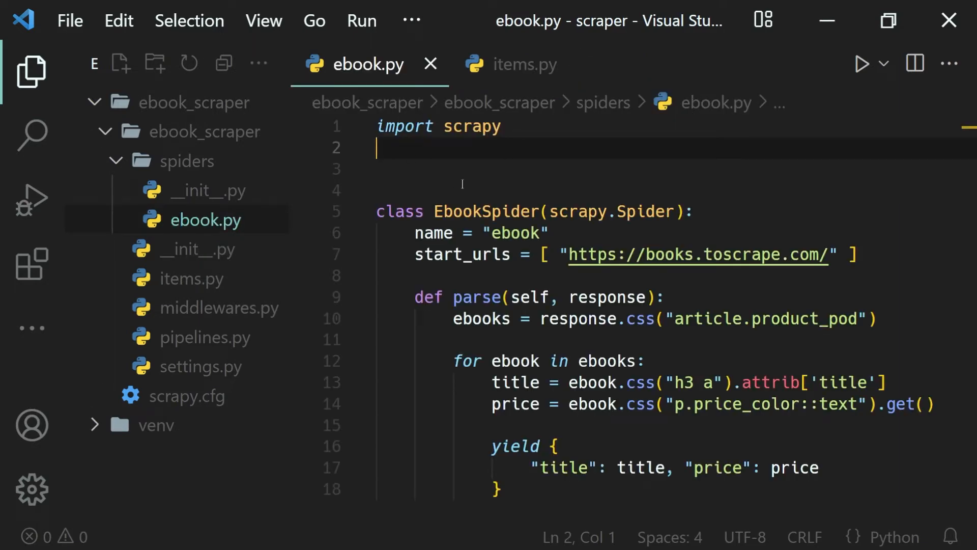
type("from ebook_scraper")
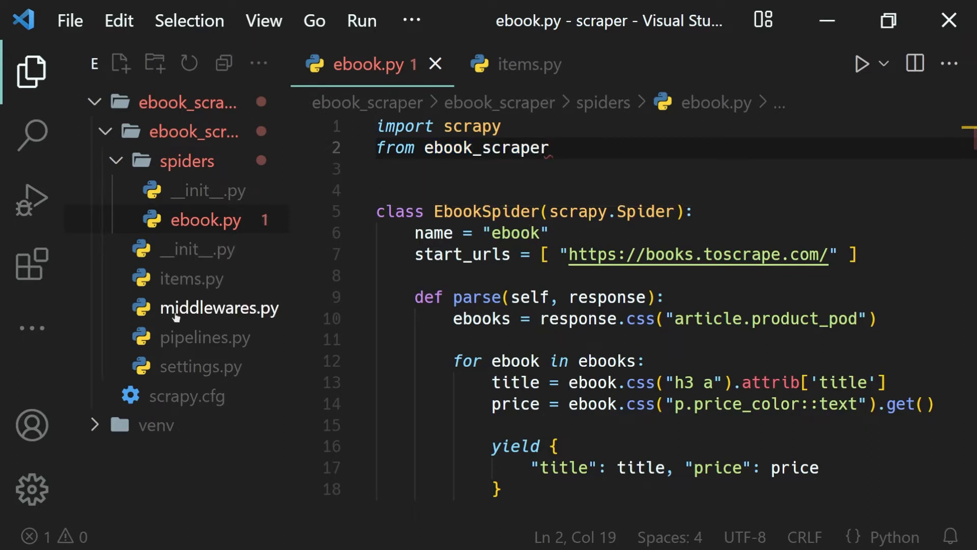
mouse_move(576, 161)
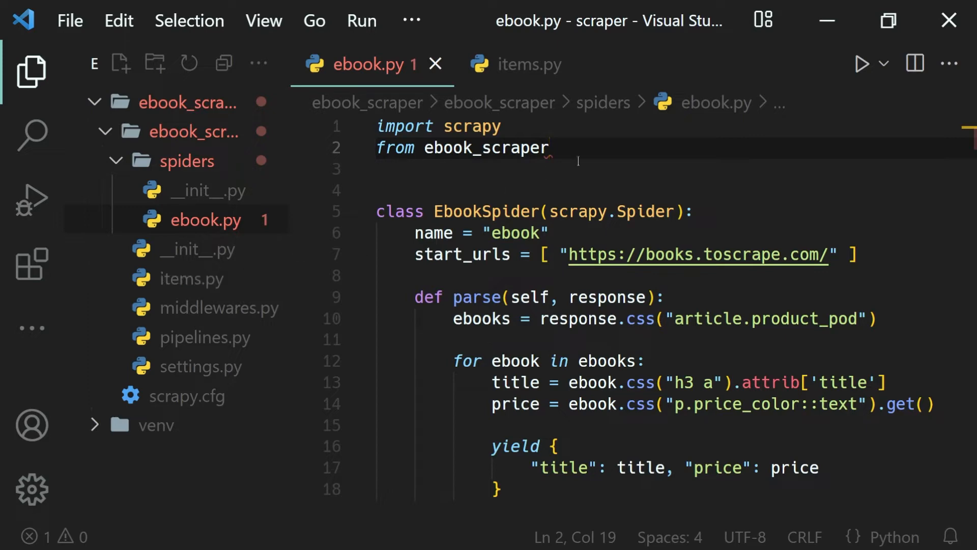
type(".items")
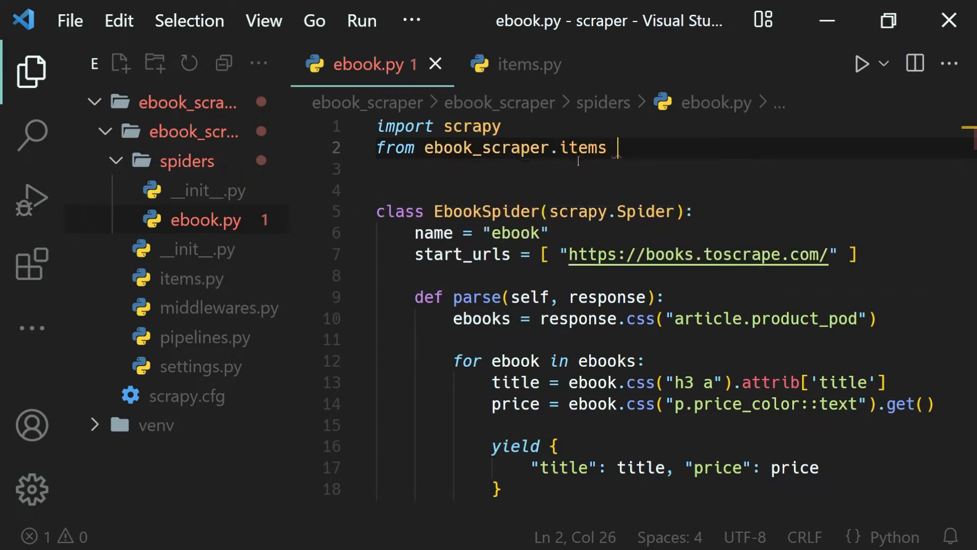
mouse_move(583, 148)
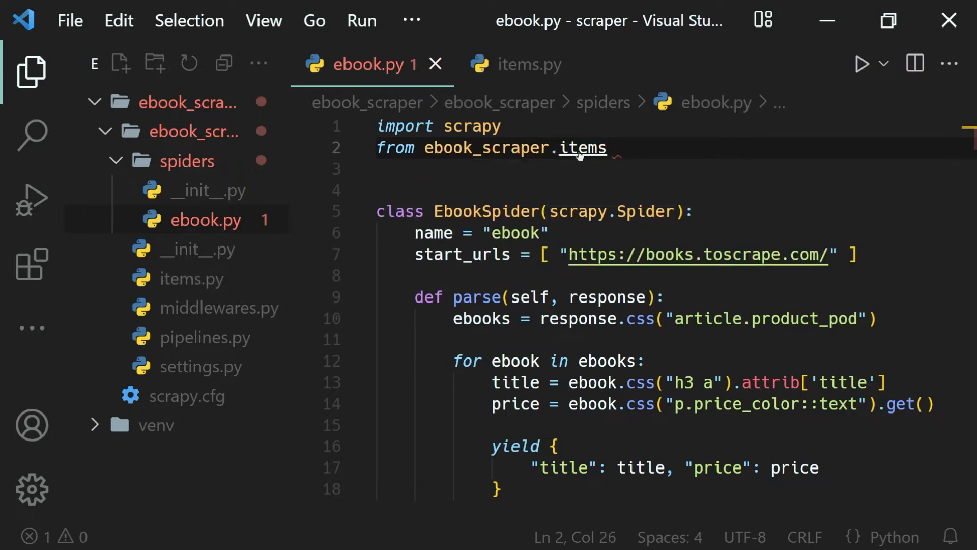
left_click(533, 64)
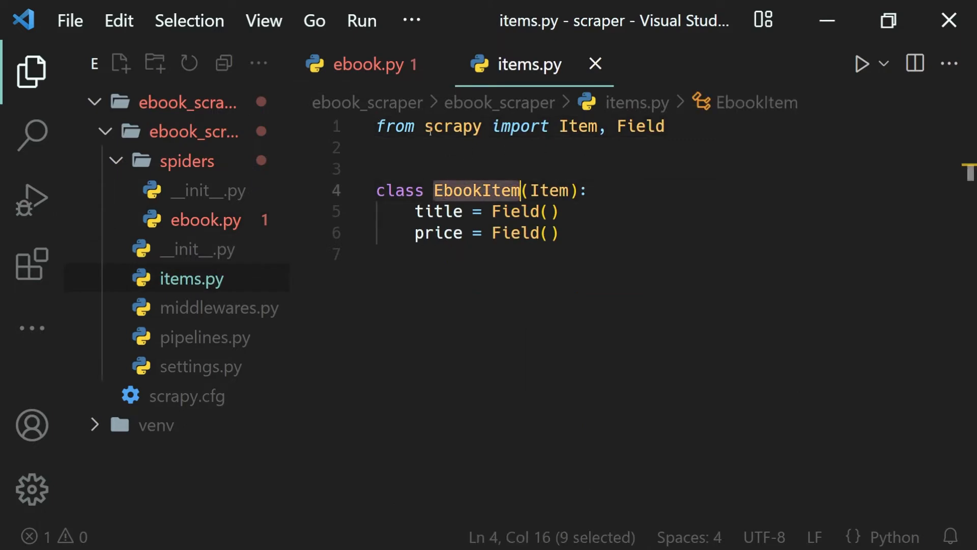
Step: Complete 'from ebook_scraper.items import EbookItem', trying and then deleting a relative '..items' import
left_click(360, 63)
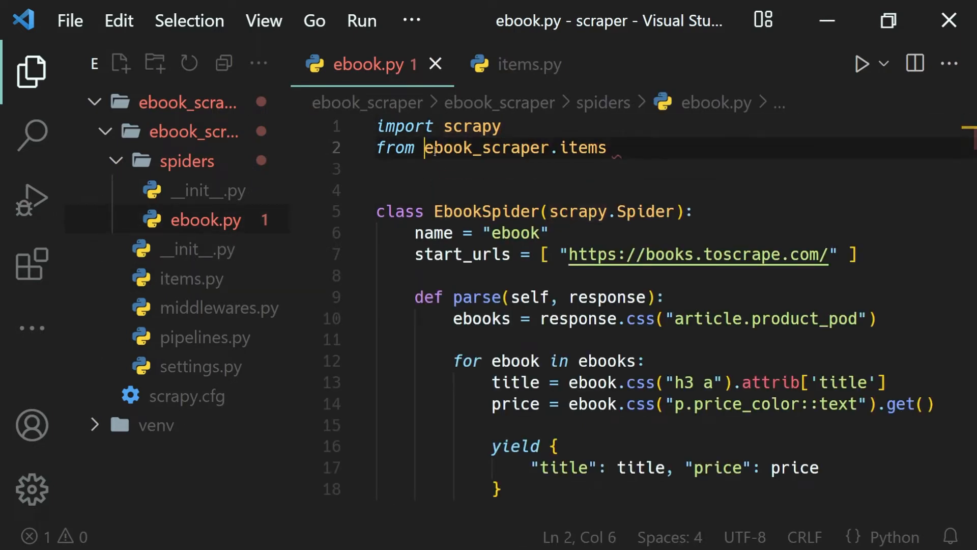
type("import EbookItem")
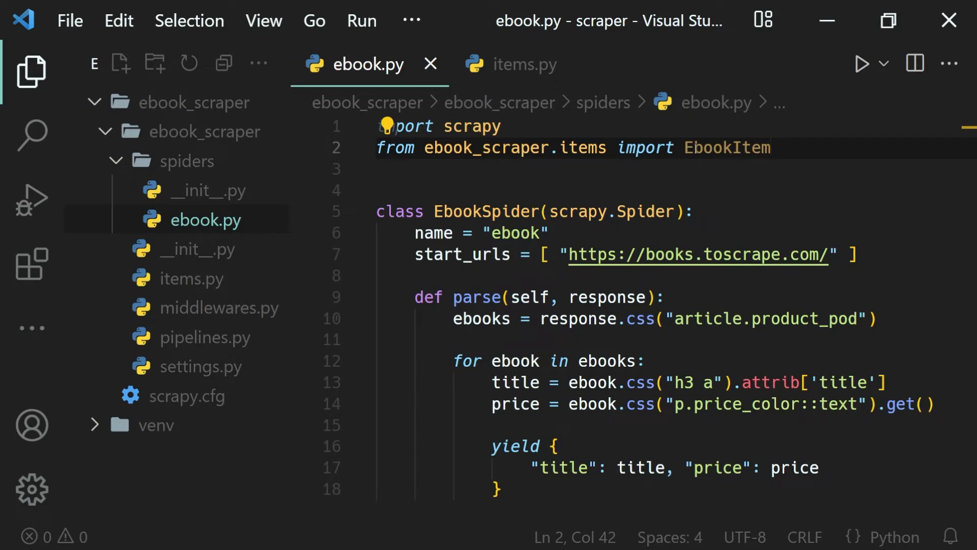
type("from")
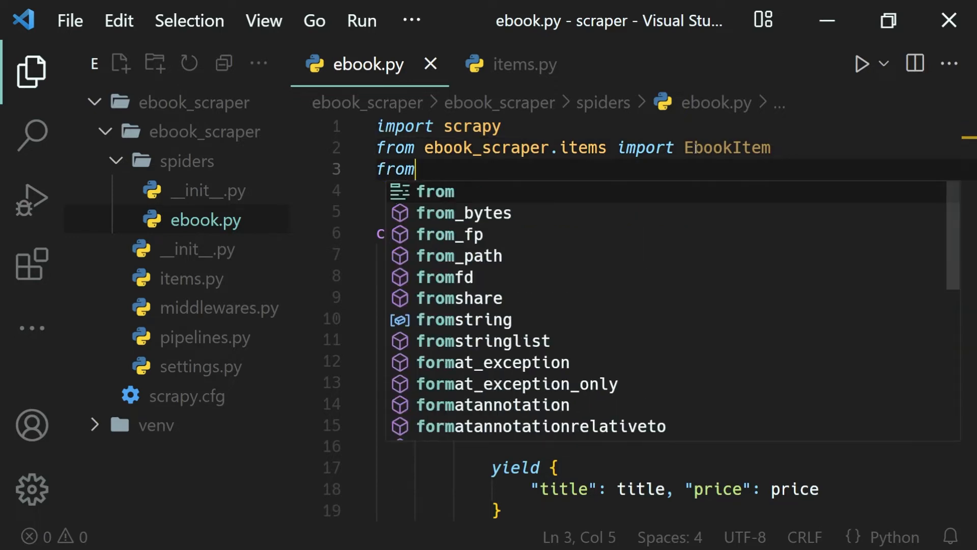
type("..items import EbookItem")
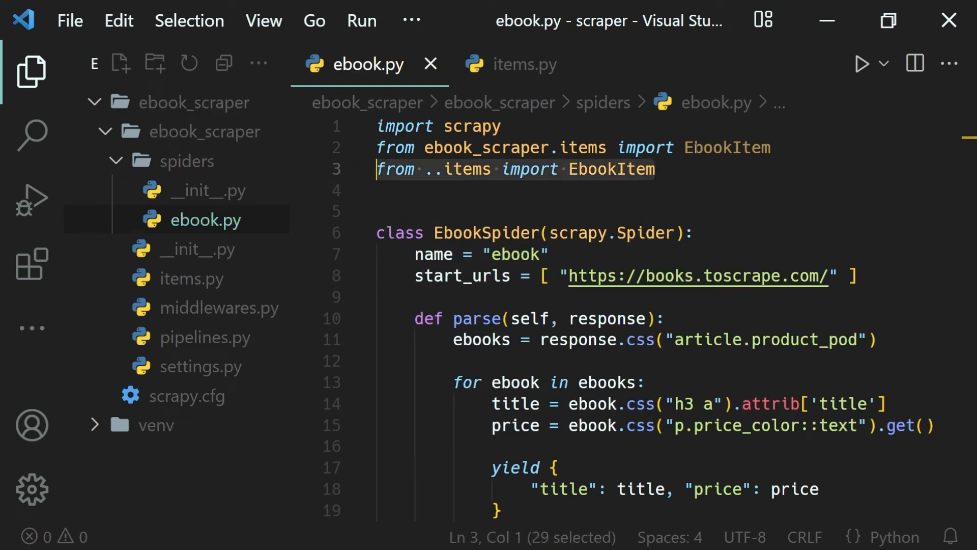
key("Delete")
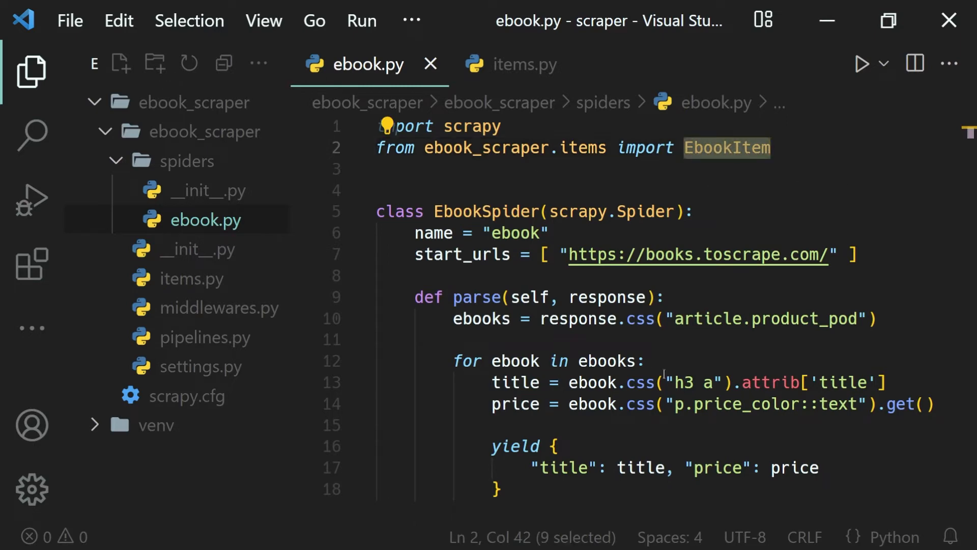
scroll("down", 3)
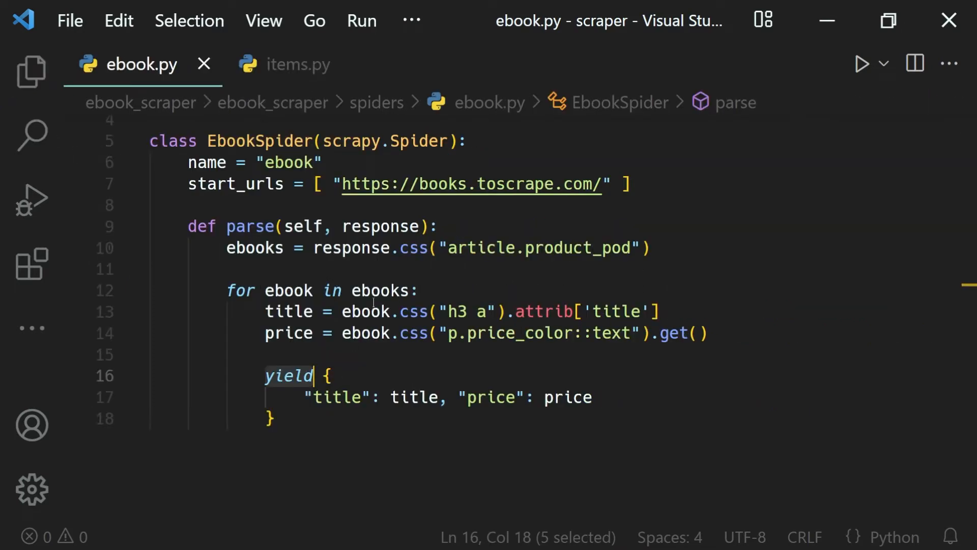
Step: Create 'ebook_item = EbookItem()' at the top of the spider loop
key("enter")
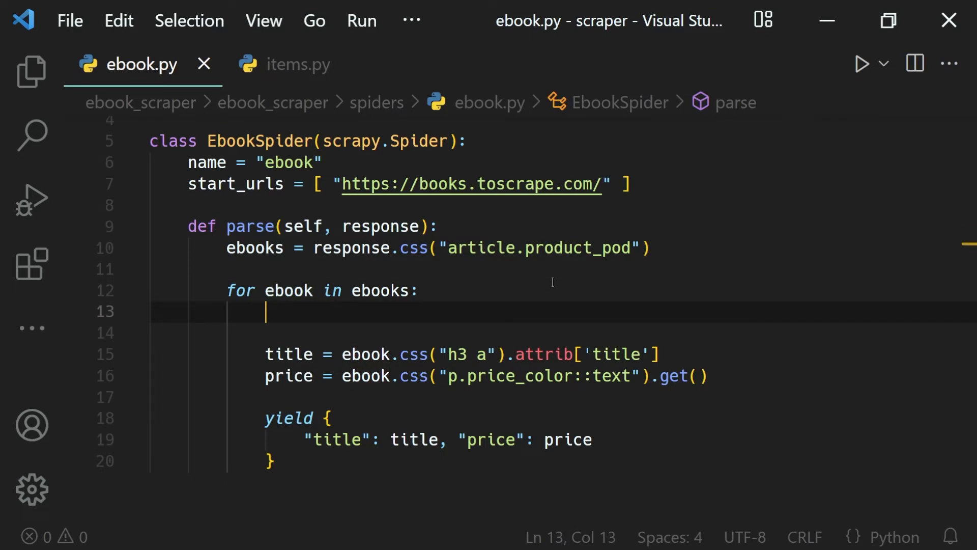
type("ebook_item")
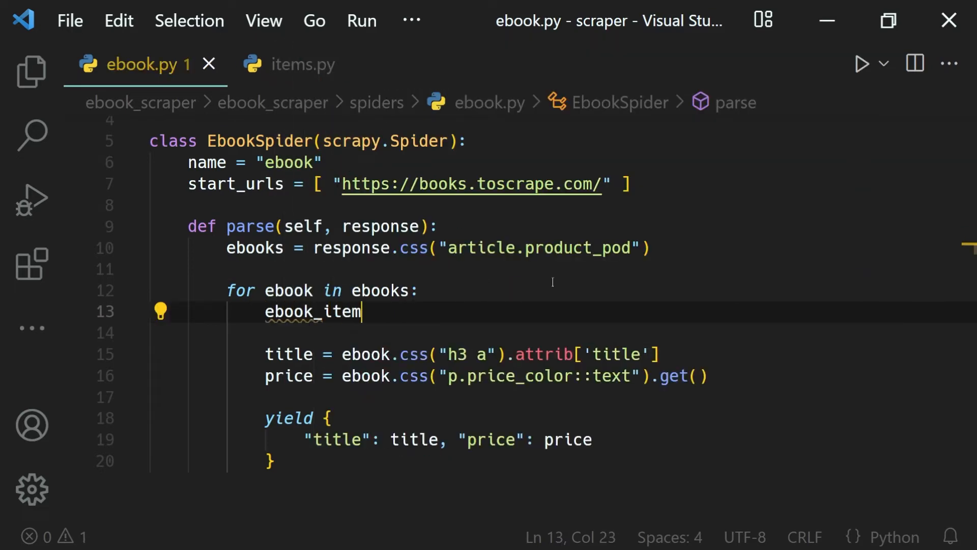
type("=")
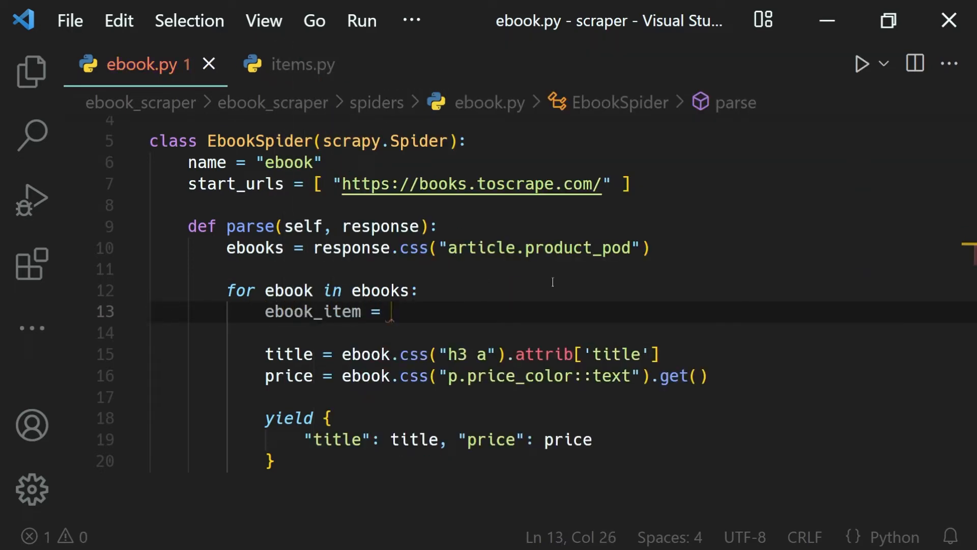
scroll("up", 3)
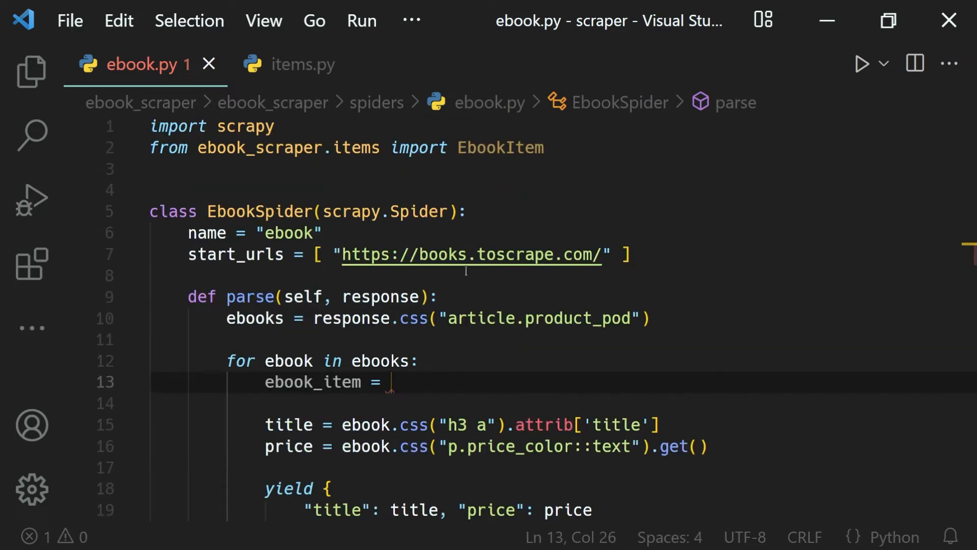
scroll("down", 3)
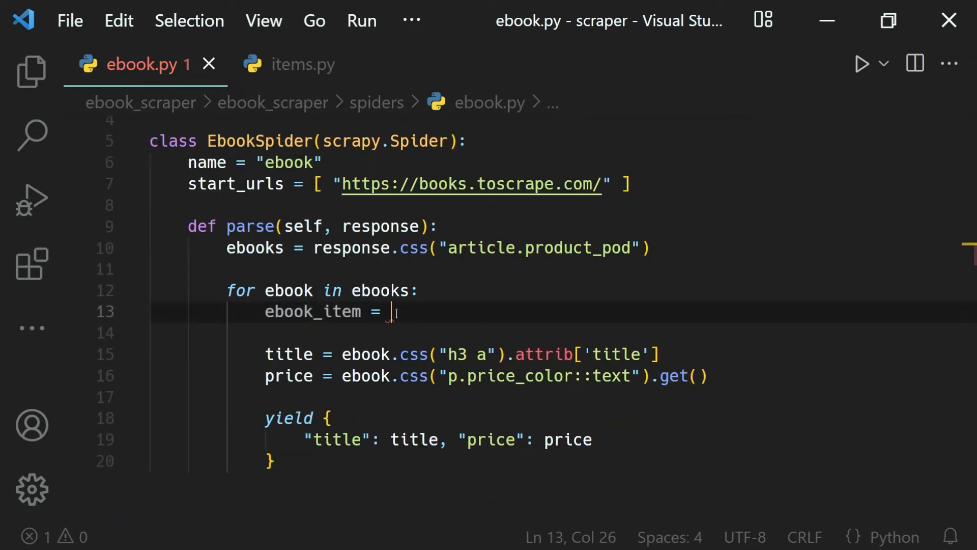
type("EbookItem(")
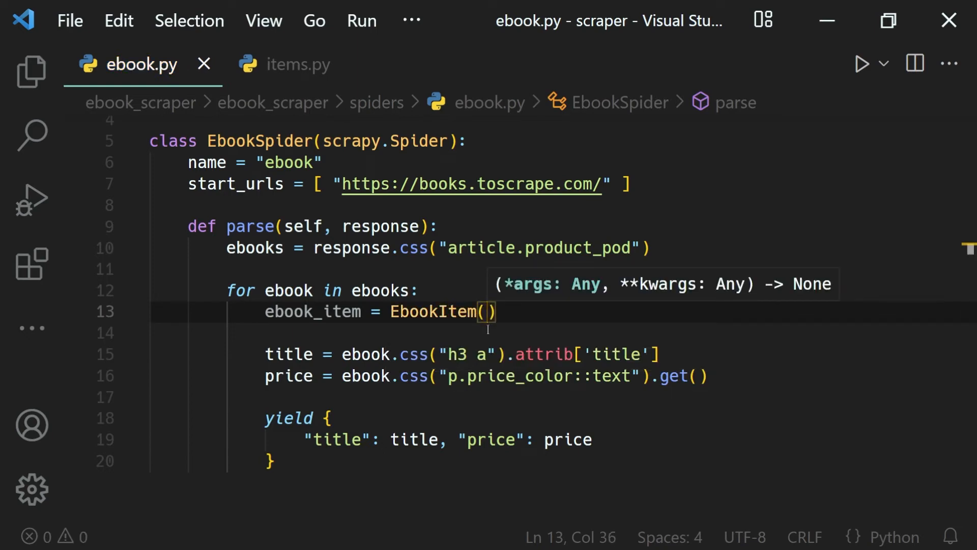
Step: Assign title and price to ebook_item['title'] and ebook_item['price'], replacing the yield dictionary
left_click(267, 354)
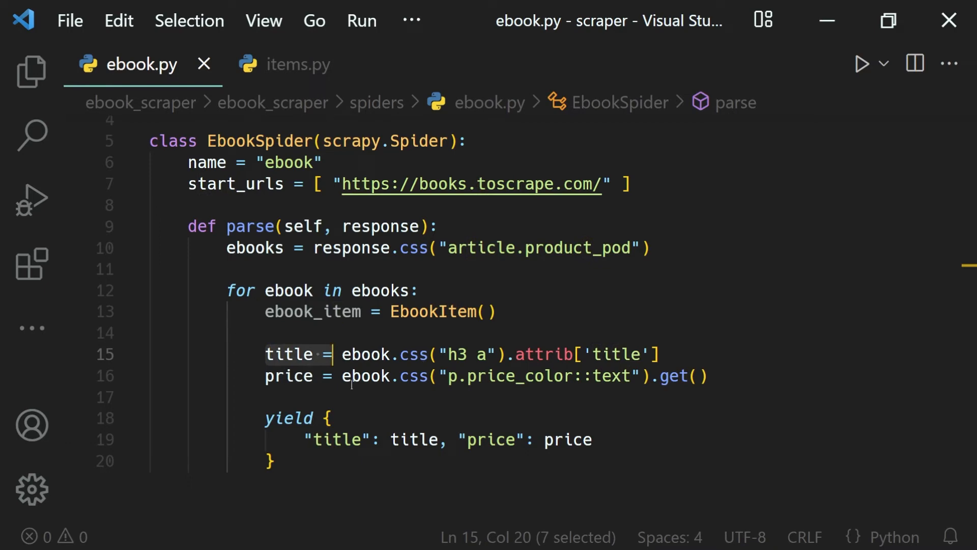
type("ebook_")
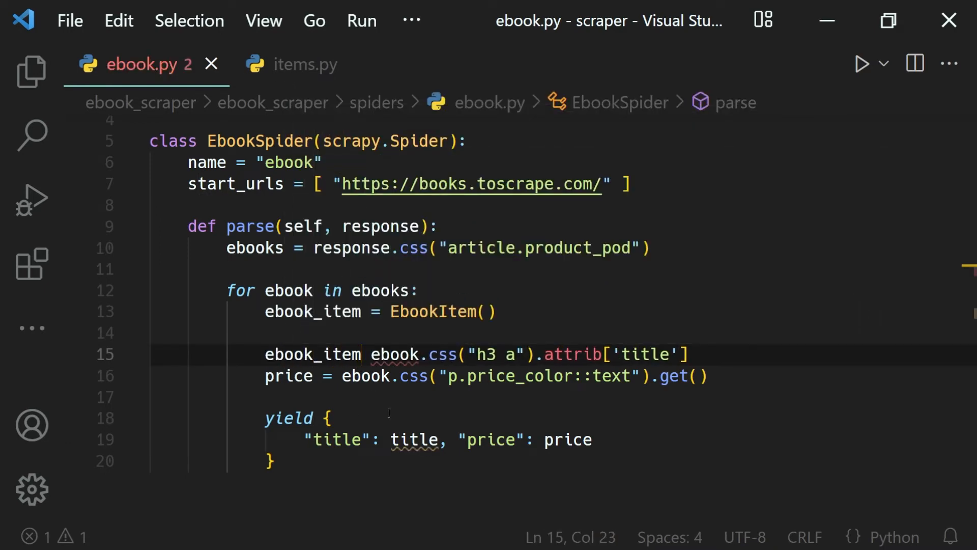
type("['']")
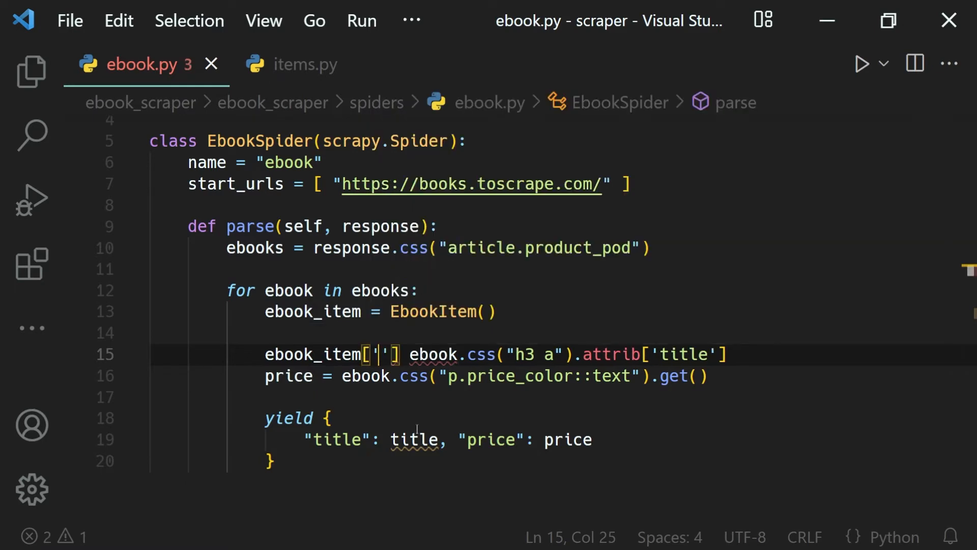
type("ti")
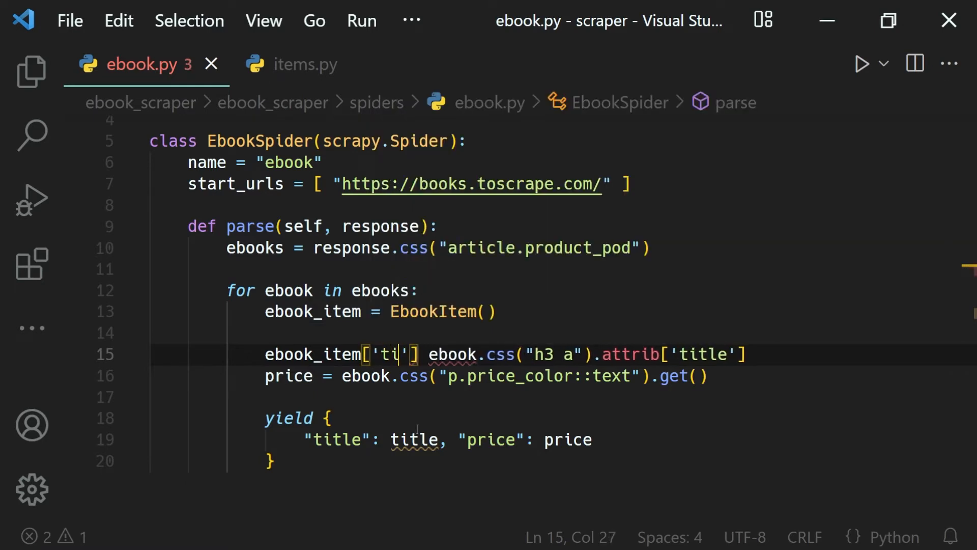
type("tle'] =")
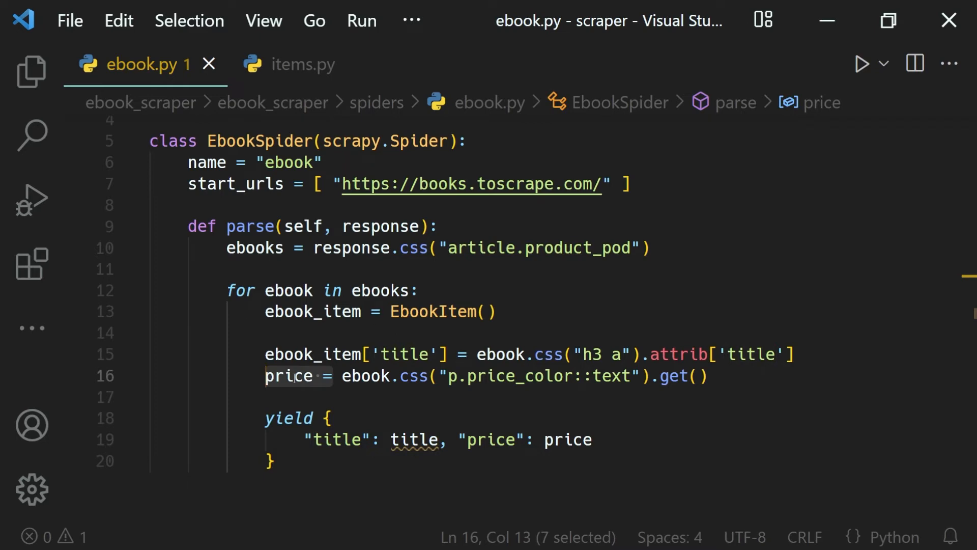
type("ebook_item['p']")
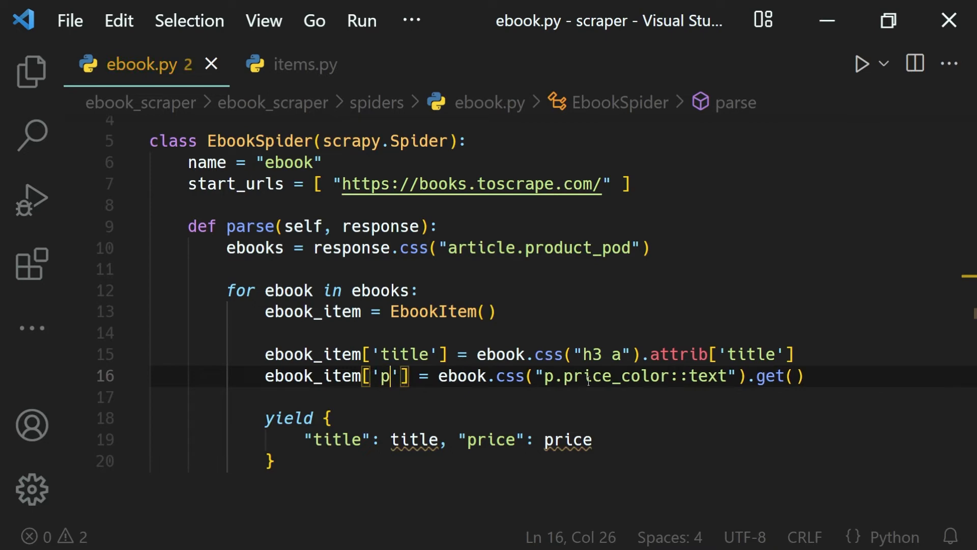
type("rice")
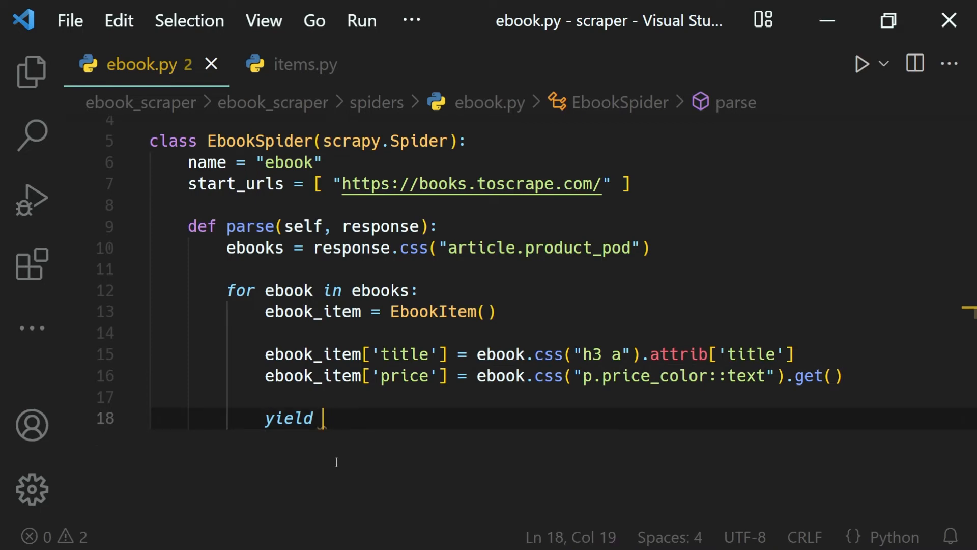
Step: Yield ebook_item, save ebook.py, and open the integrated terminal
type("ebook")
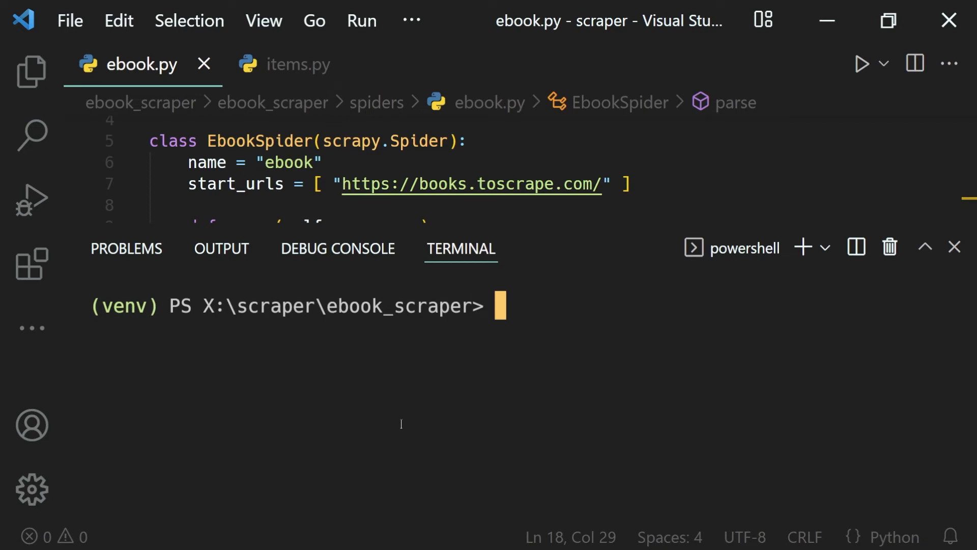
Step: Run 'scrapy crawl ebook' and scroll through the 20 scraped book items
type("scrapy crawl ebook")
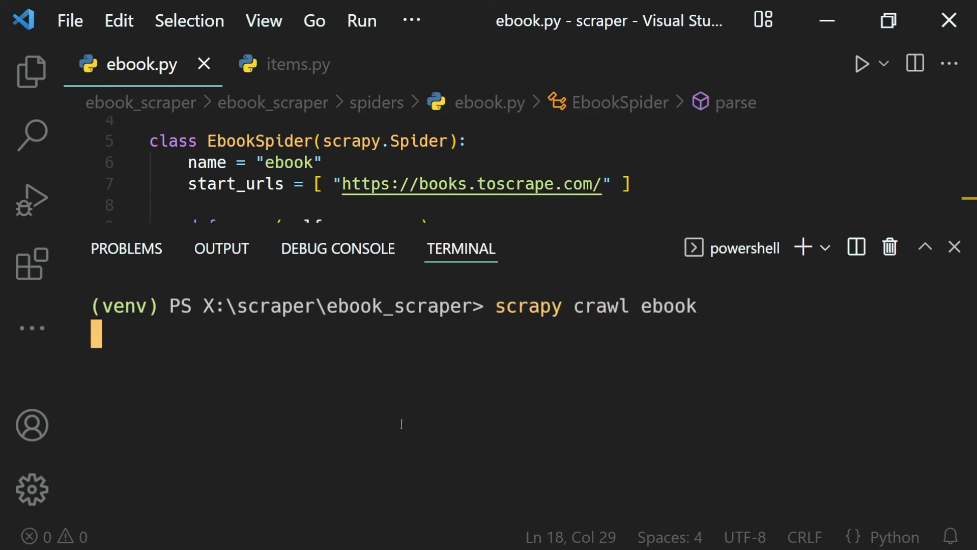
key("Return")
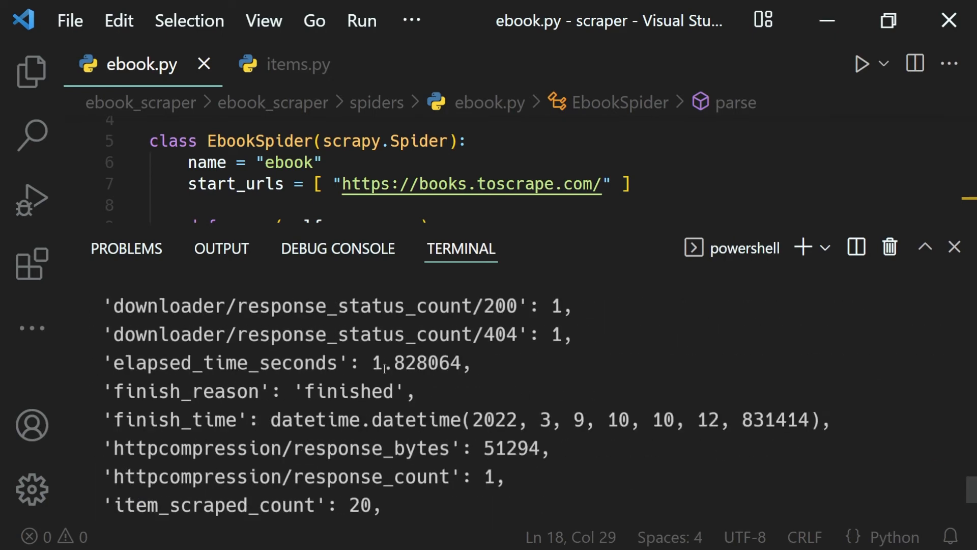
scroll("up", 3)
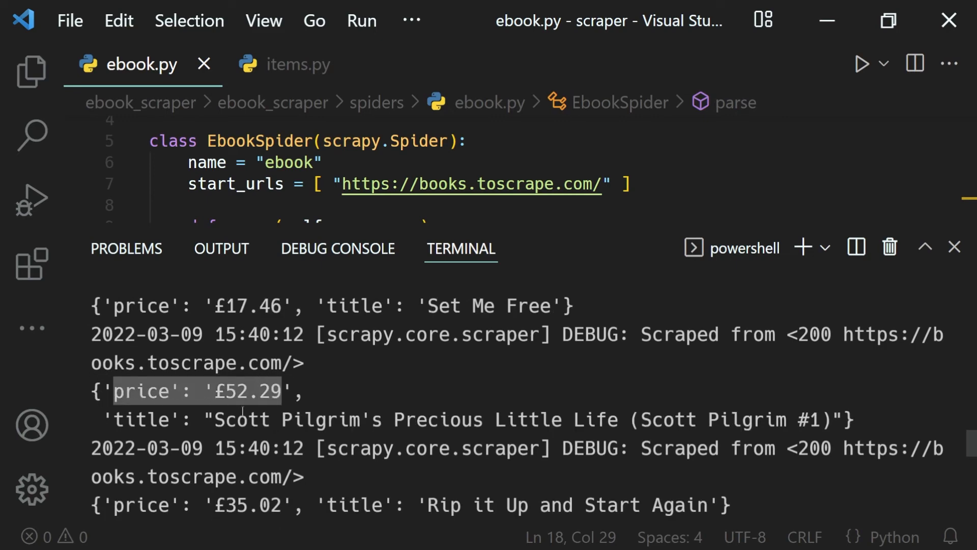
scroll("down", 3)
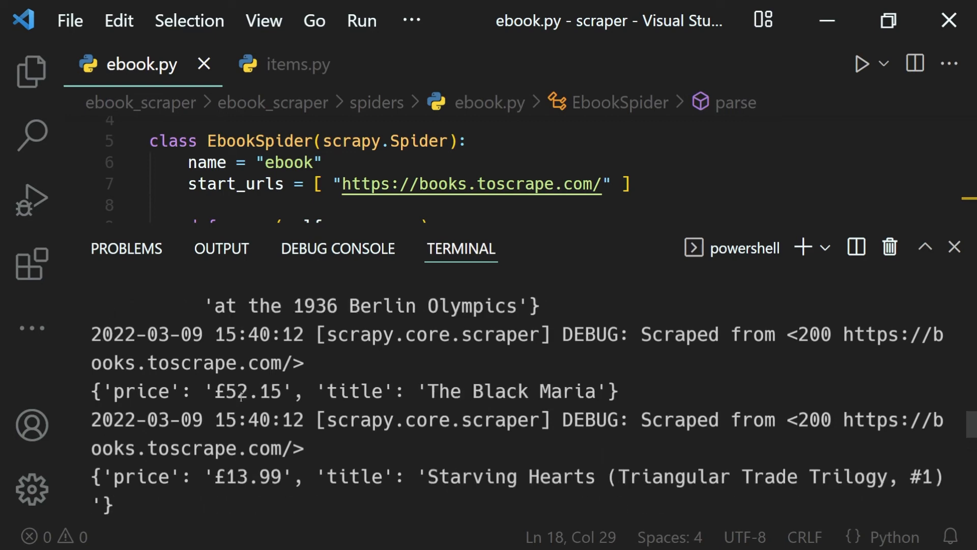
scroll("down", 3)
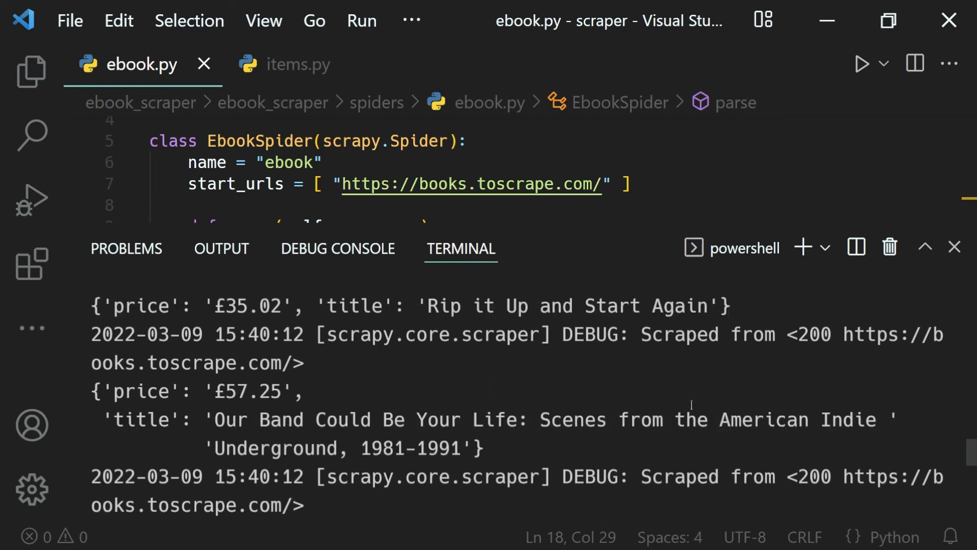
scroll("down", 3)
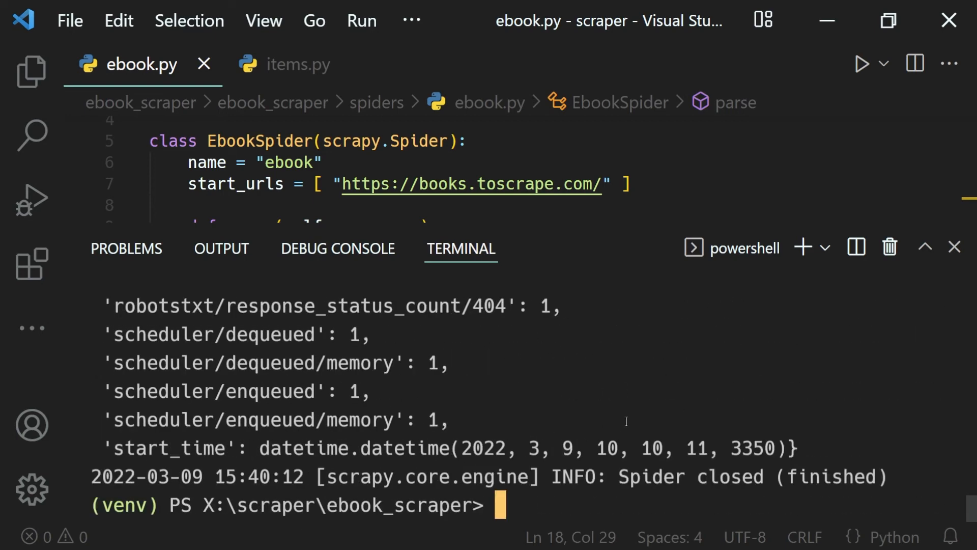
Step: Clear the terminal, export the crawl with 'scrapy crawl ebook -o ebooks.json', and show the project files
type("clear")
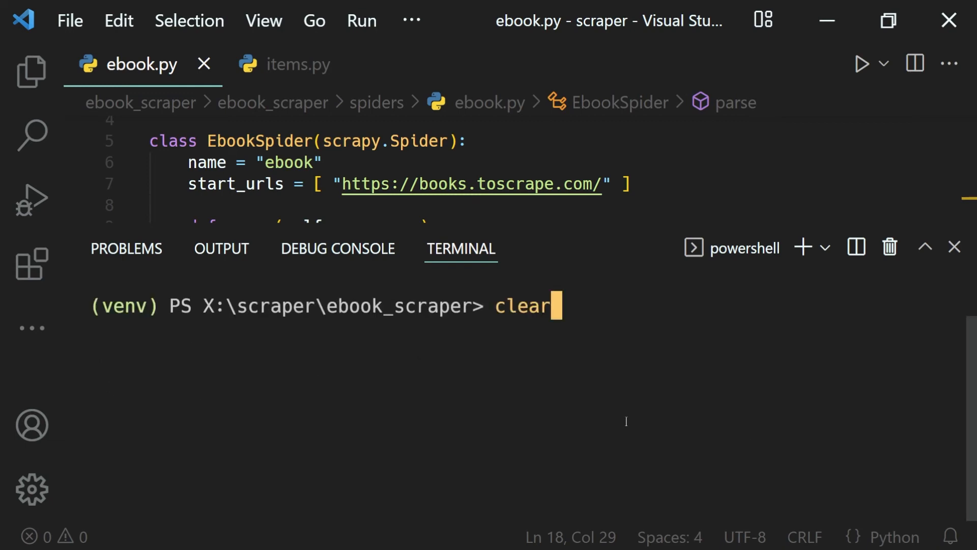
type("scrapy crawl ebook -")
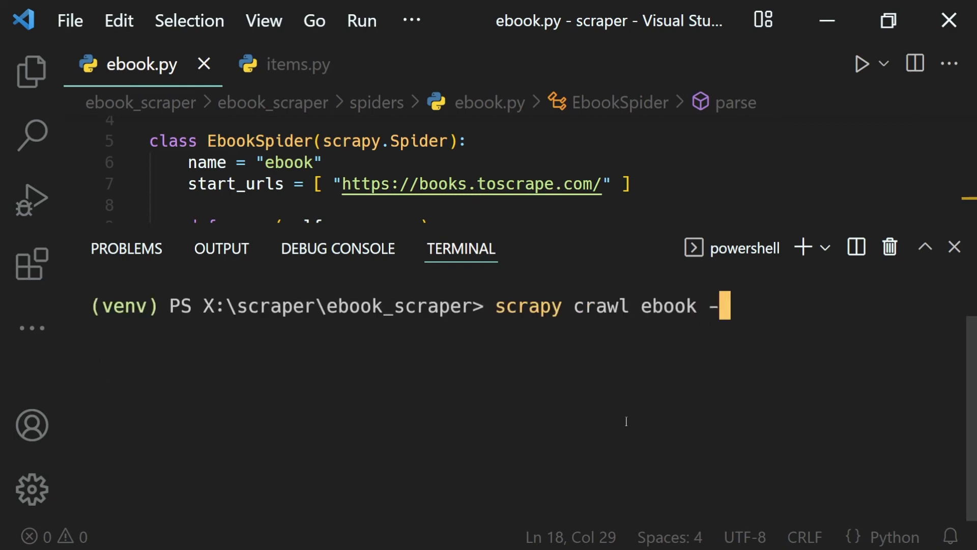
type("o")
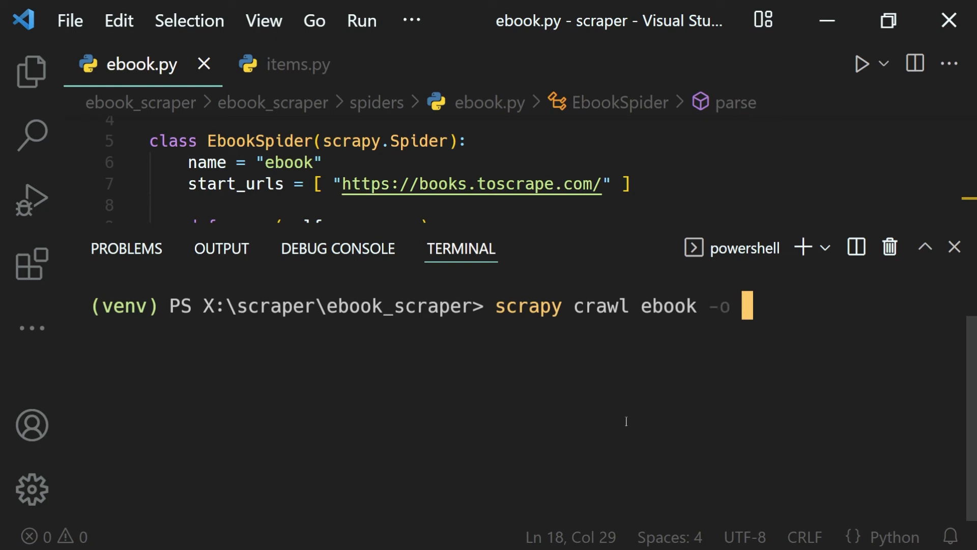
type("ebooks")
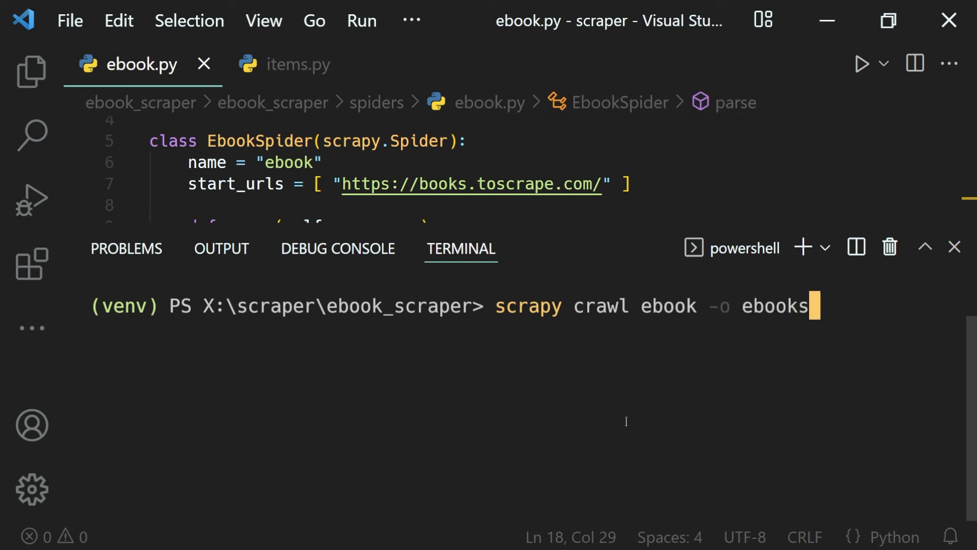
type(".json")
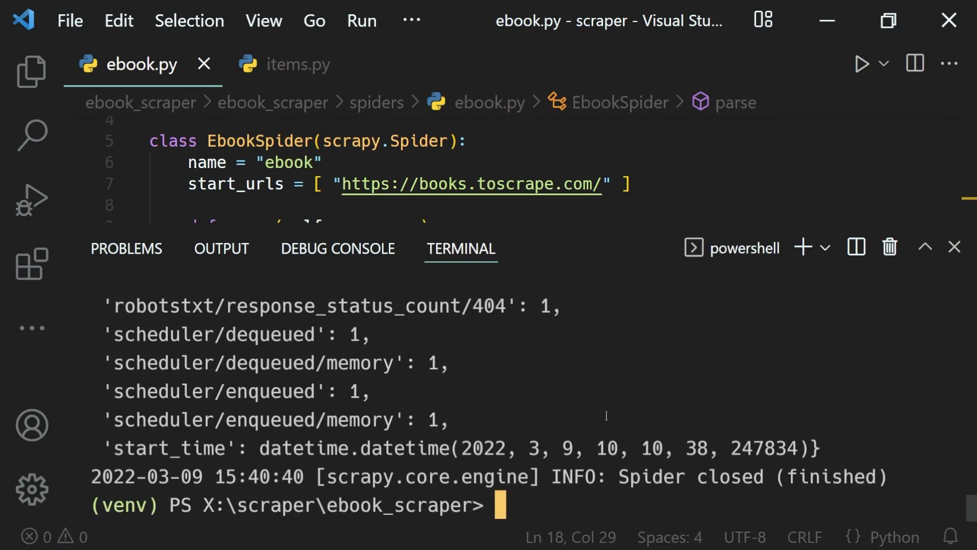
left_click(31, 71)
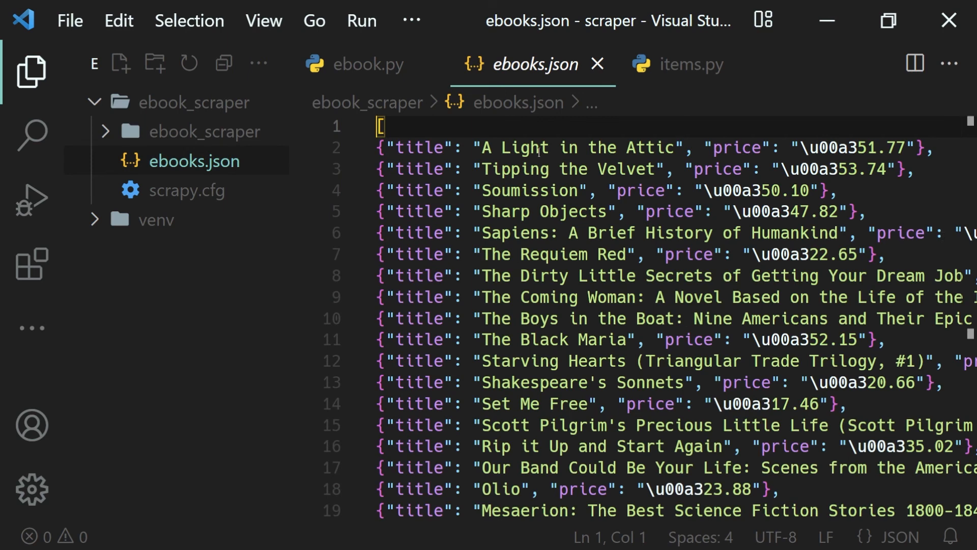
Step: Check the first record's price key in ebooks.json, then view EbookItem's title field
left_click(380, 148)
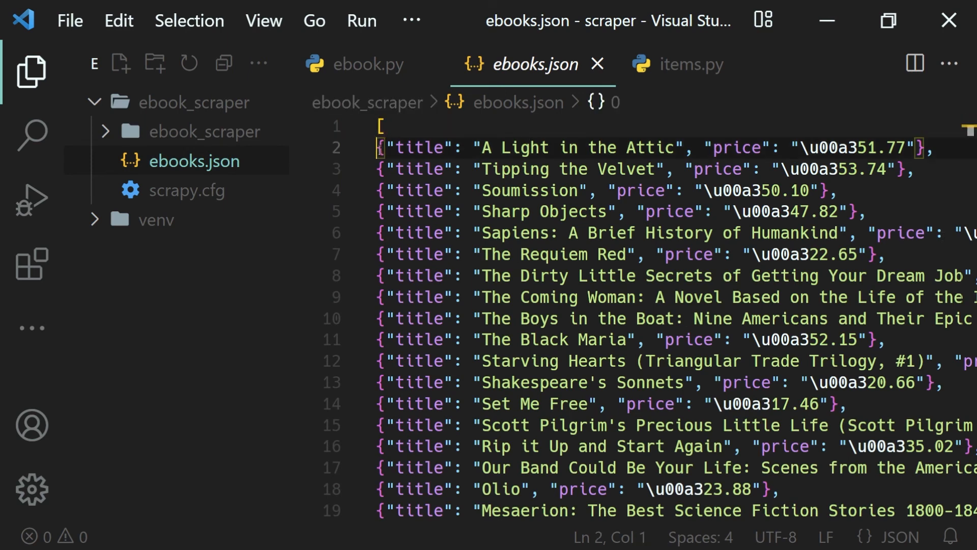
double_click(738, 147)
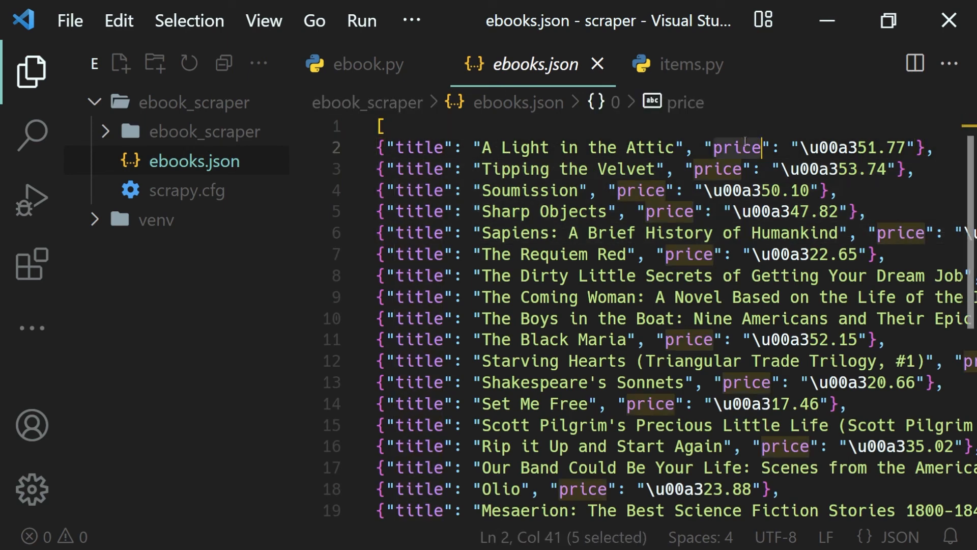
left_click(689, 64)
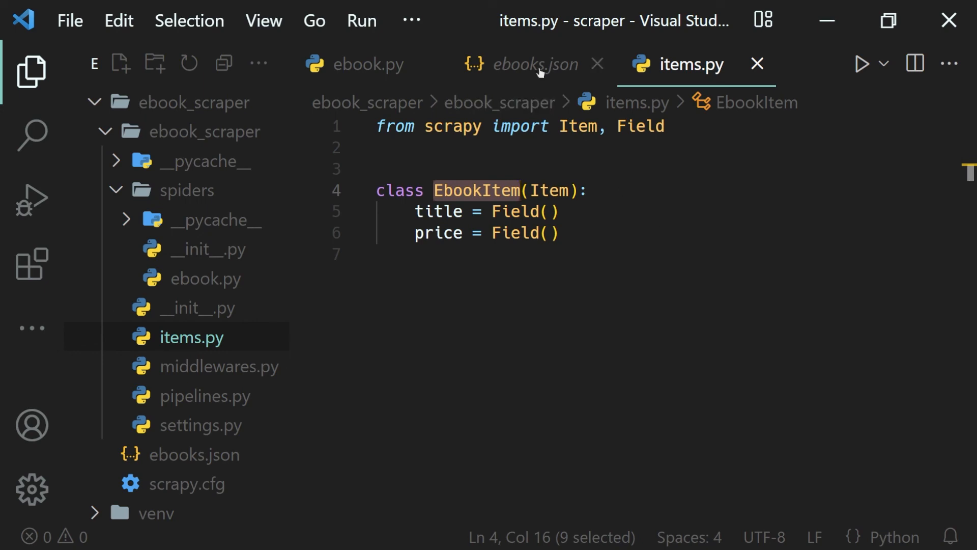
left_click(551, 212)
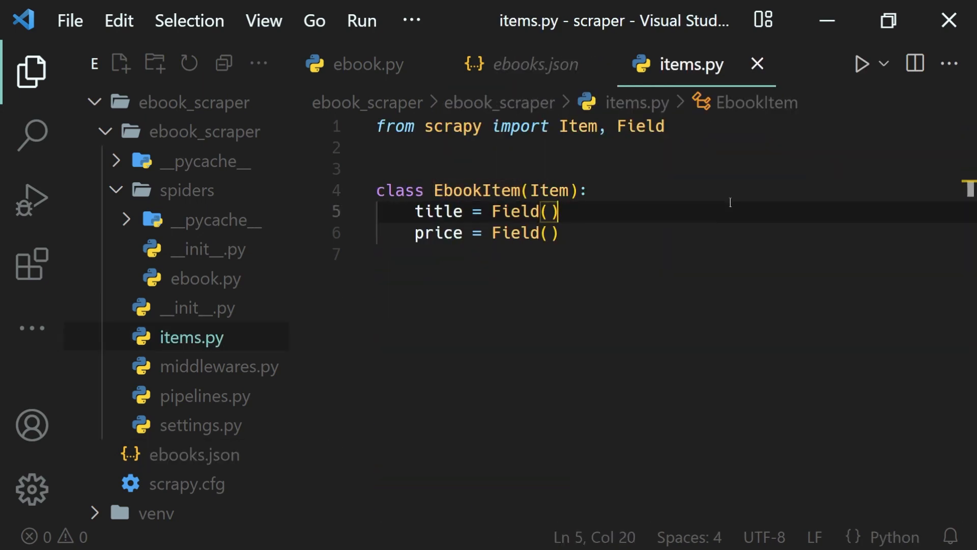